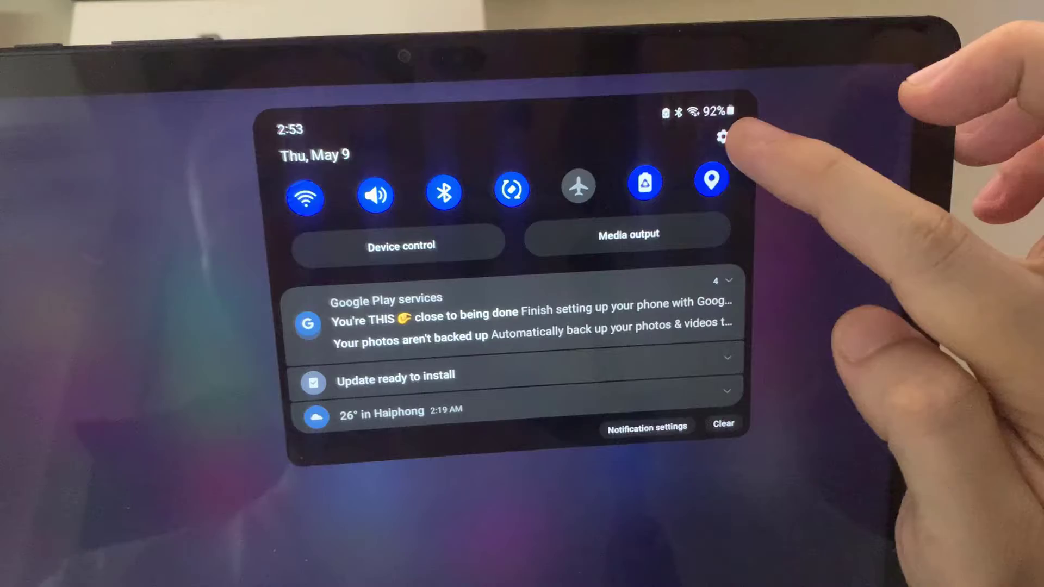
Go from the notification panel gear icon into the full Settings app.
{"action": "left_click", "coordinate": [722, 137]}
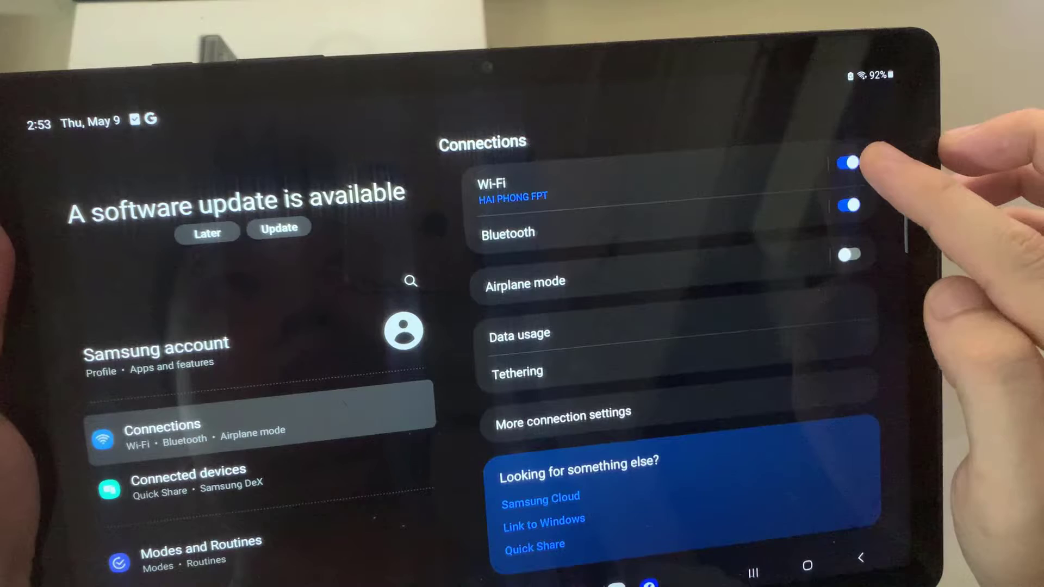
Toggle Wi-Fi off and on, then show the list of available networks.
{"action": "left_click", "coordinate": [846, 163]}
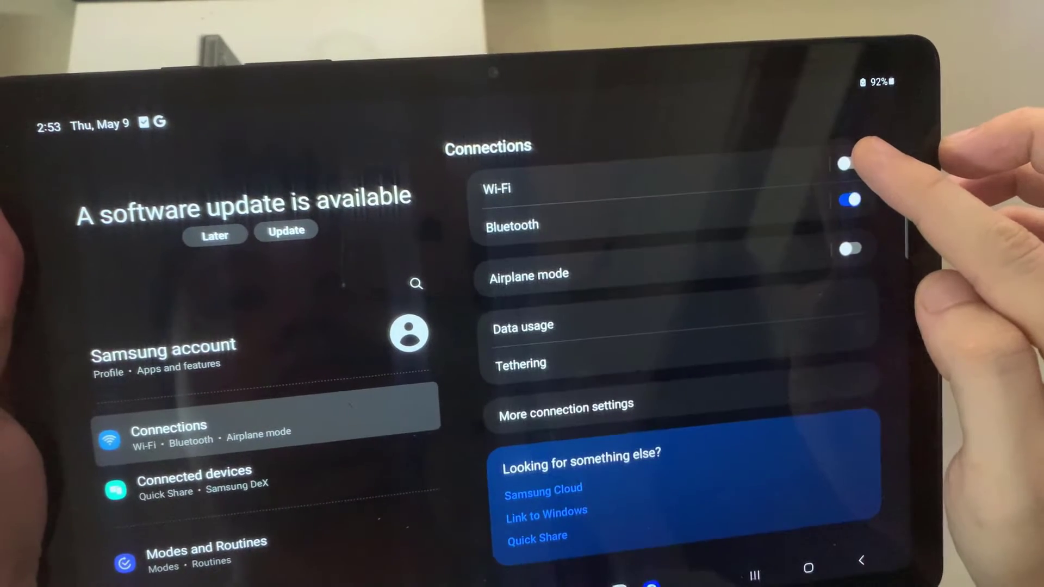
{"action": "left_click", "coordinate": [846, 165]}
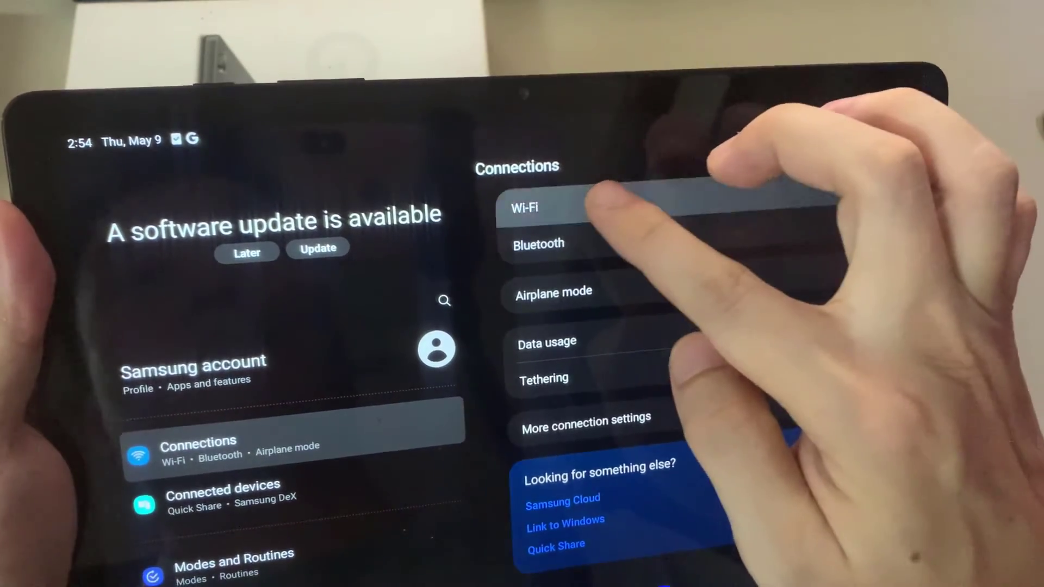
{"action": "left_click", "coordinate": [524, 208]}
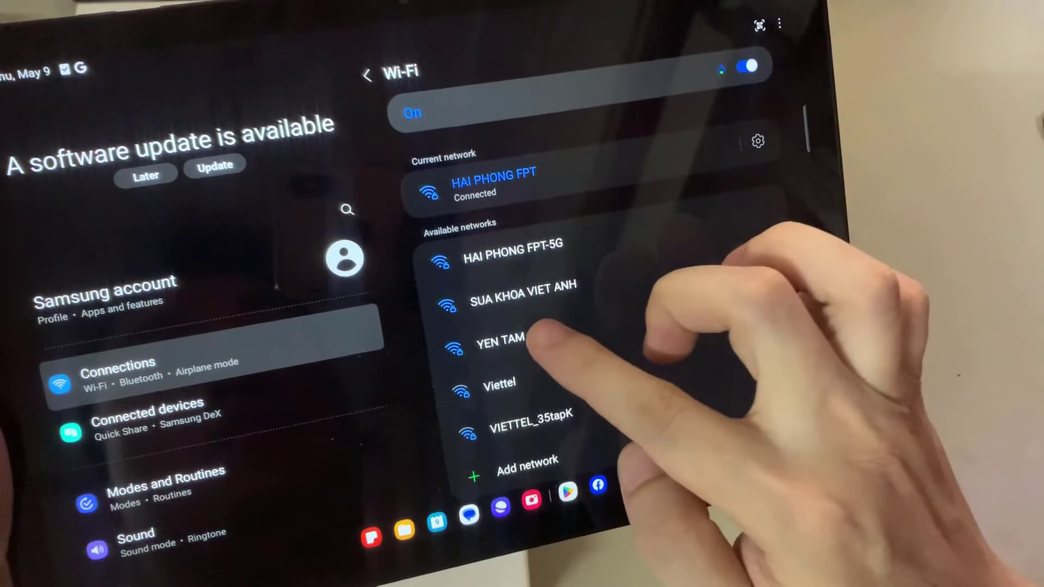
Select YEN TAM CAP, enter its password and connect to it.
{"action": "left_click", "coordinate": [500, 347]}
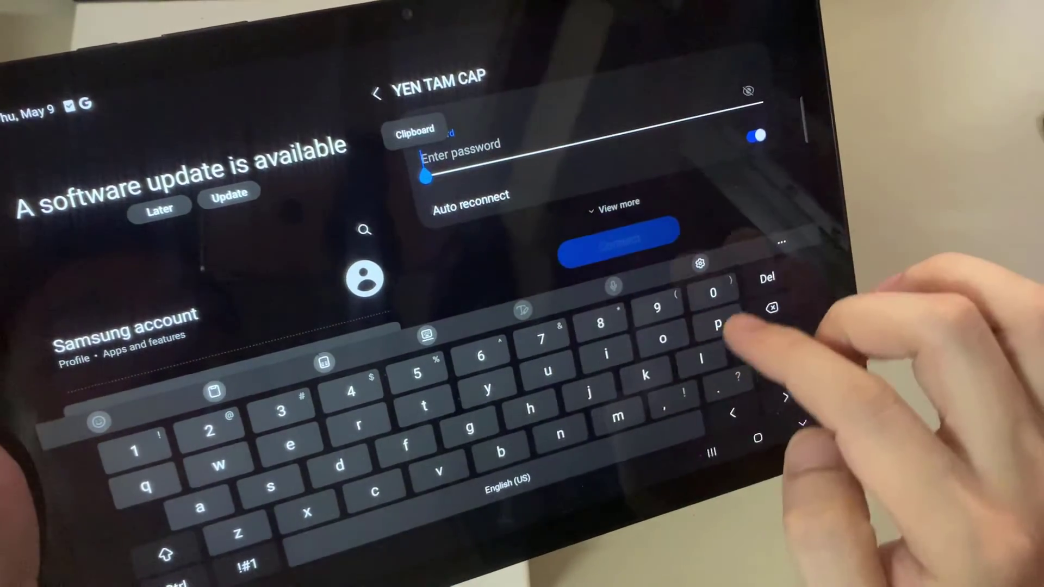
{"action": "type", "text": "1"}
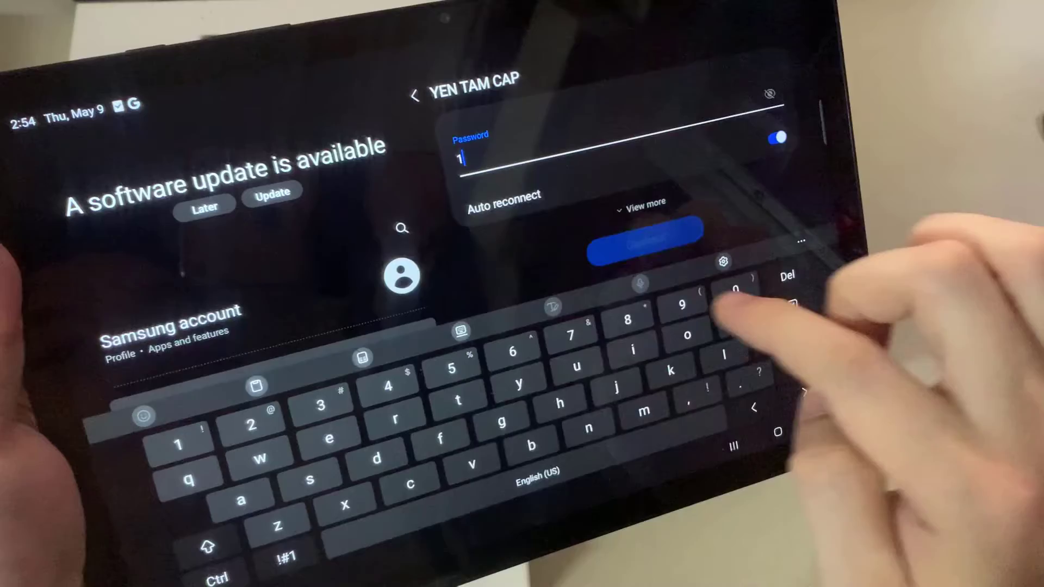
{"action": "left_click", "coordinate": [733, 293]}
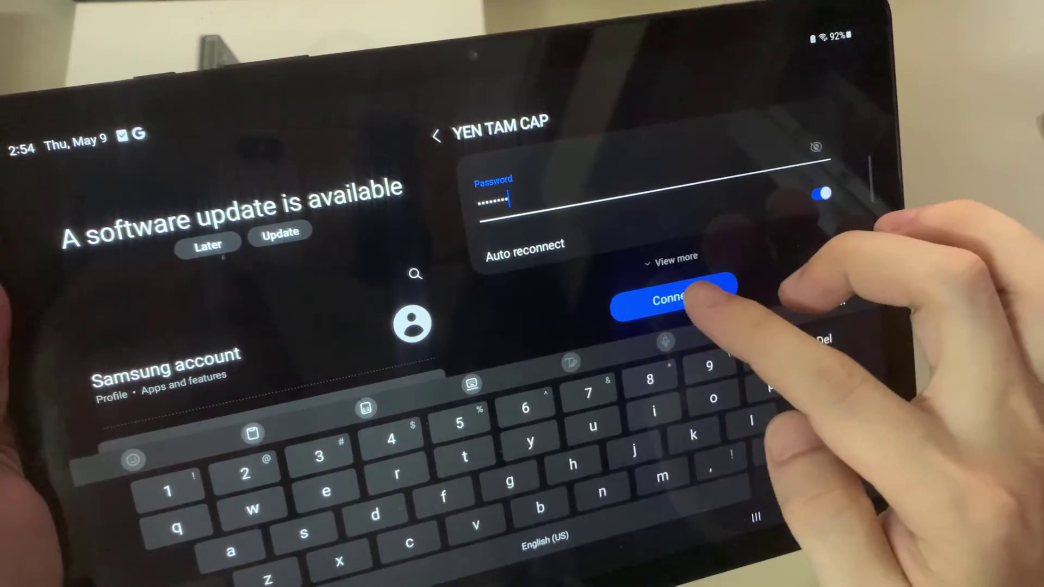
{"action": "left_click", "coordinate": [672, 299]}
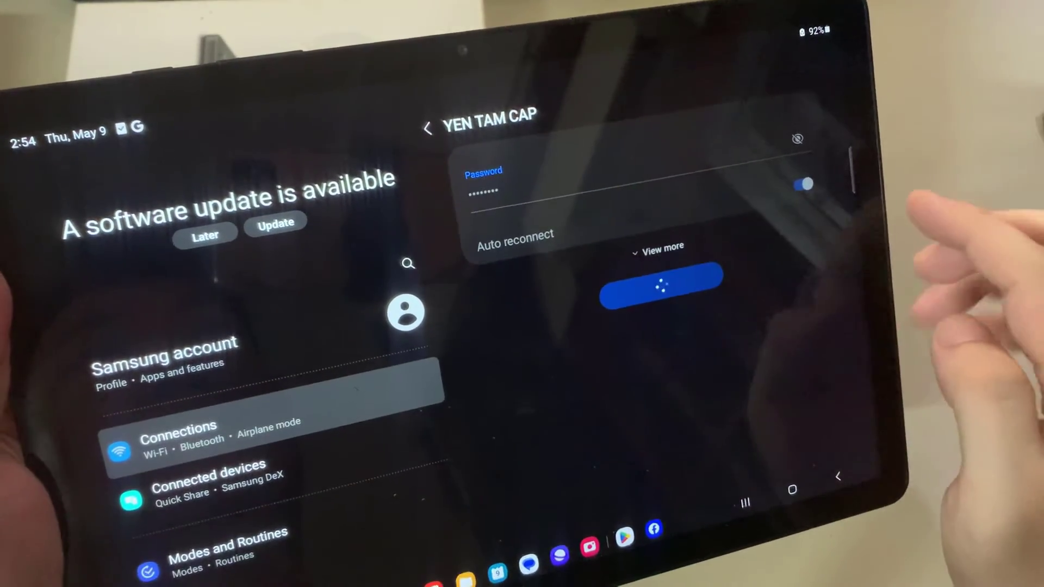